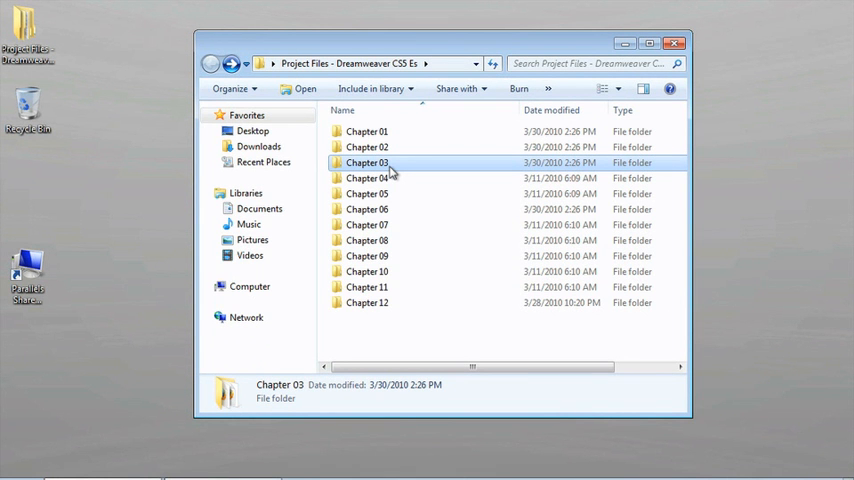
mouse_move(356, 172)
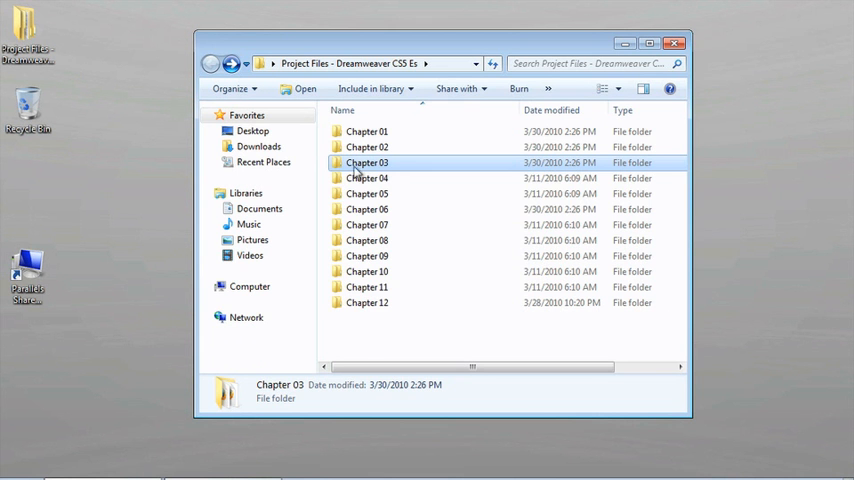
Step: Navigate into Chapter 03 and then its assets folder, revealing css, flash, images and js
double_click(368, 162)
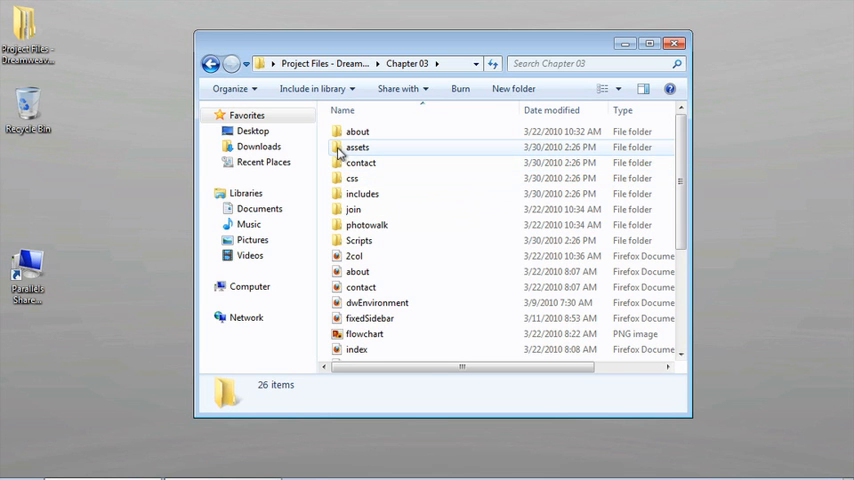
double_click(356, 148)
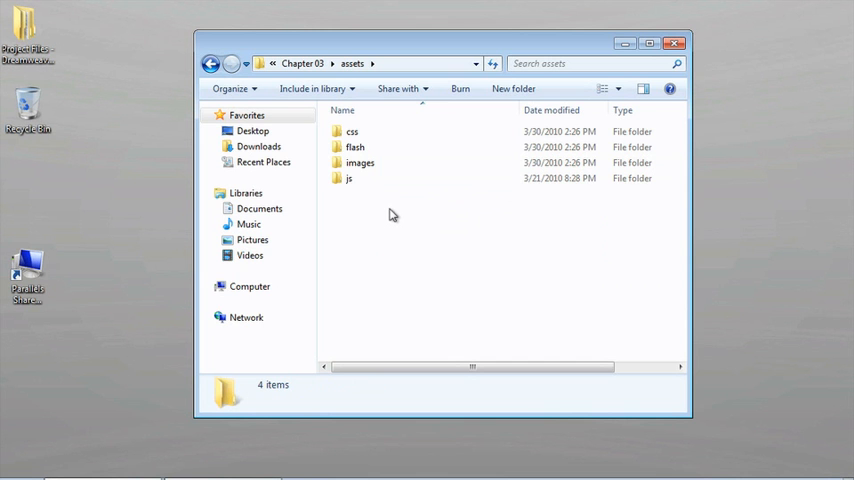